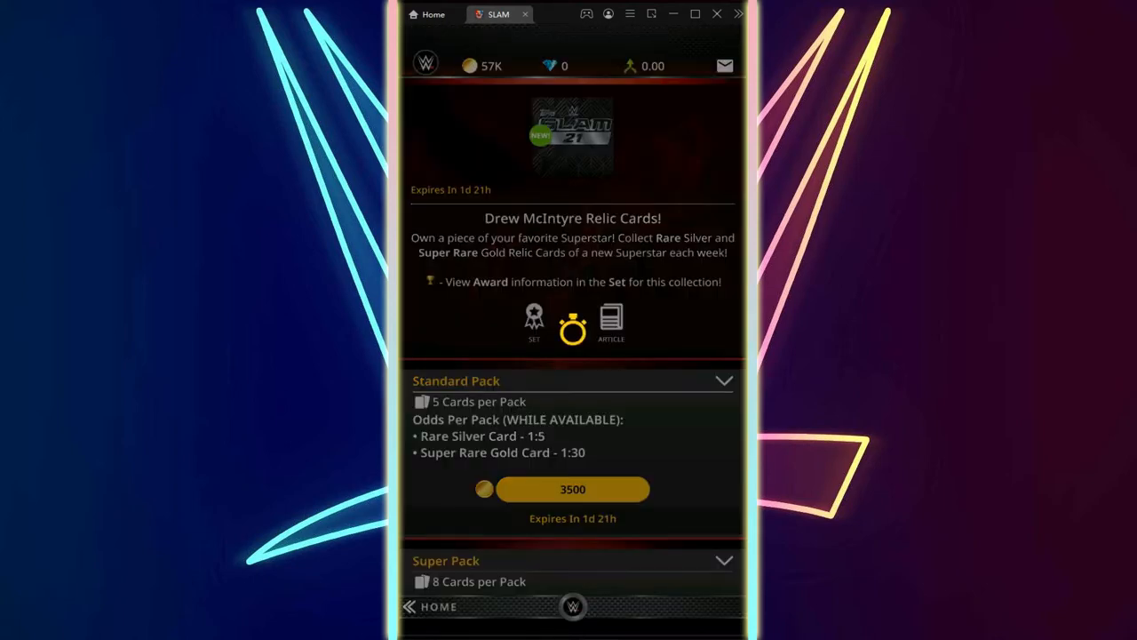
Step: Review the Drew McIntyre relic set's award info, gold card and silver cards, then return to pack details
click(534, 325)
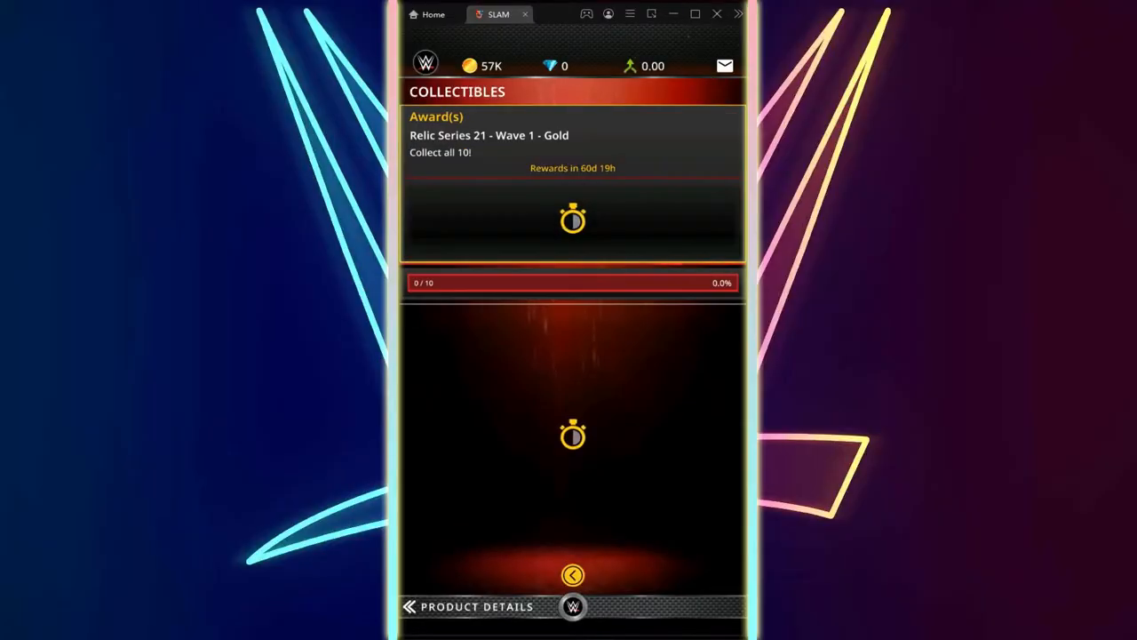
click(573, 574)
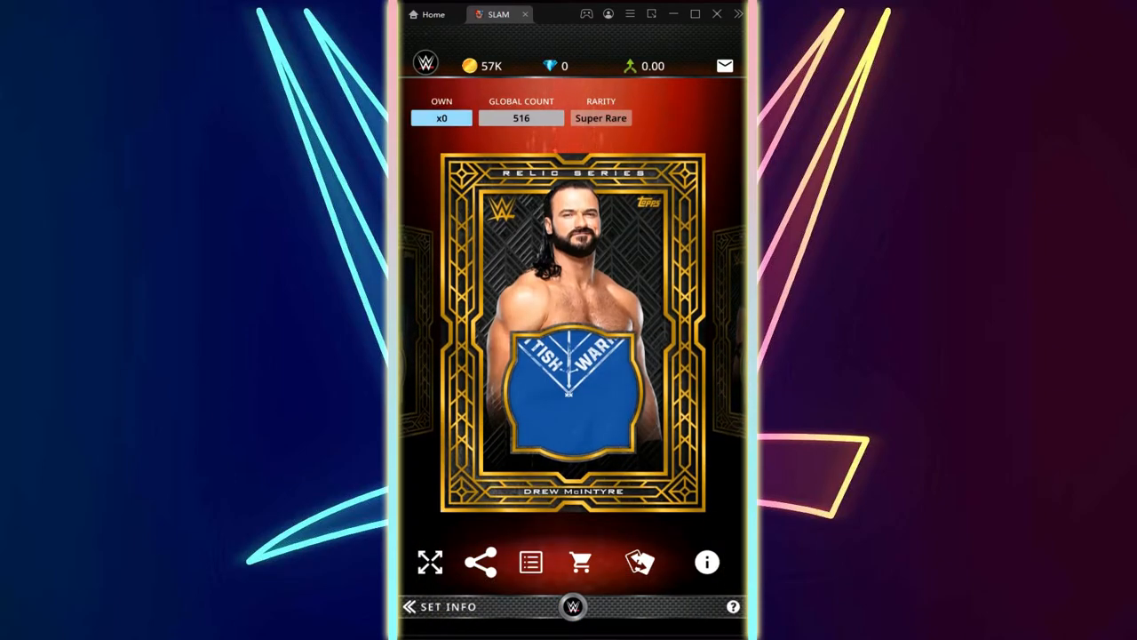
click(448, 606)
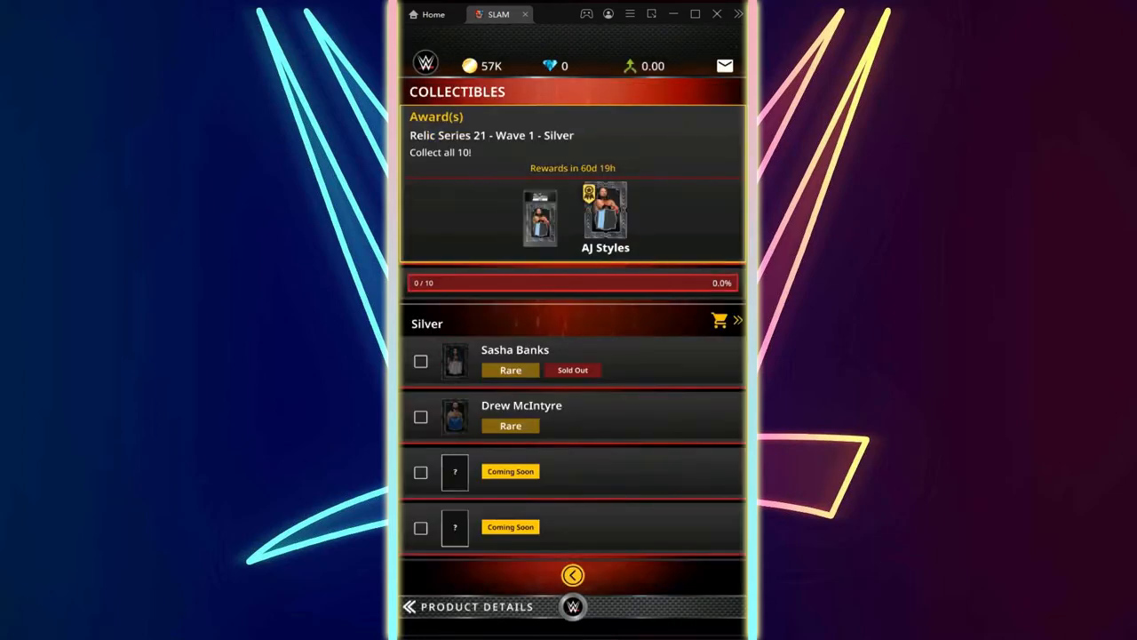
click(521, 406)
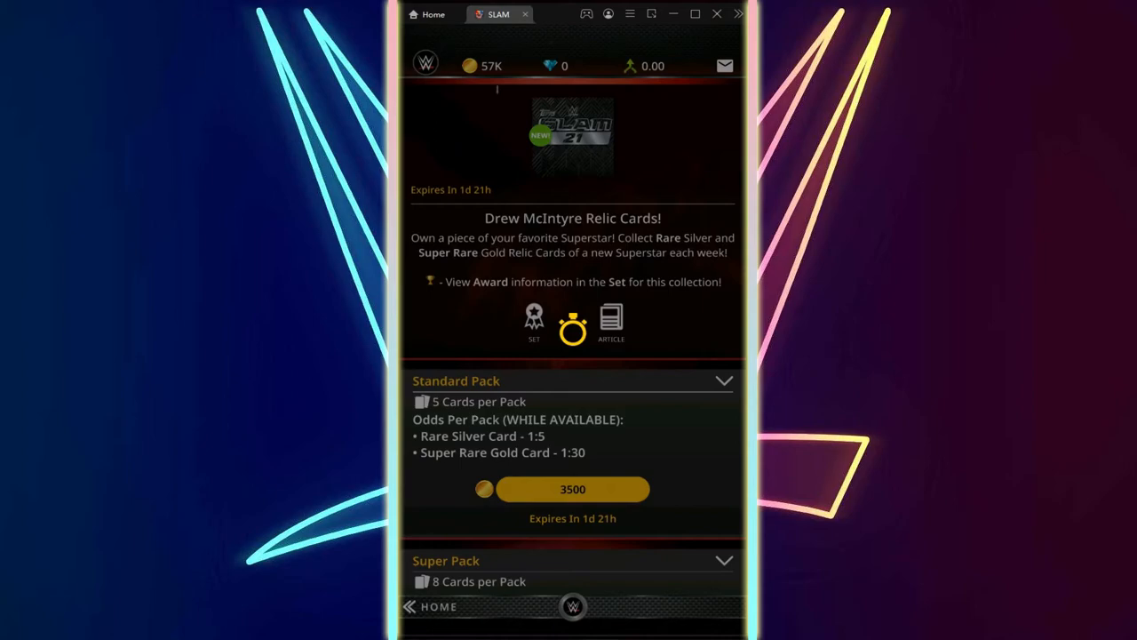
Step: Buy and open the first 3500-coin Standard Packs, closing each card reveal
click(573, 489)
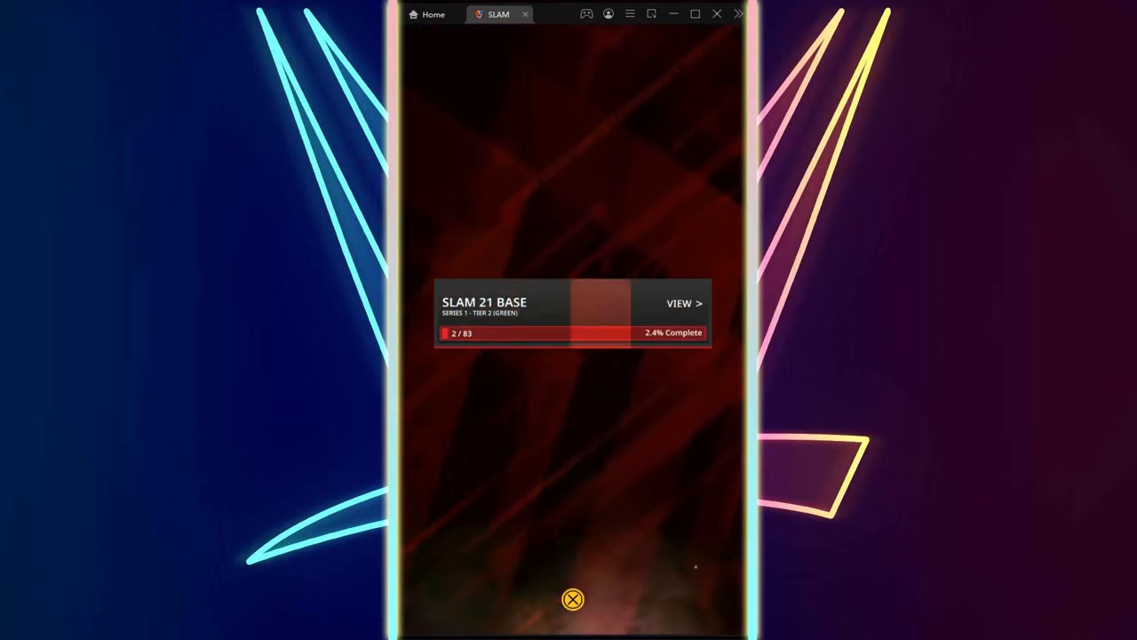
click(679, 303)
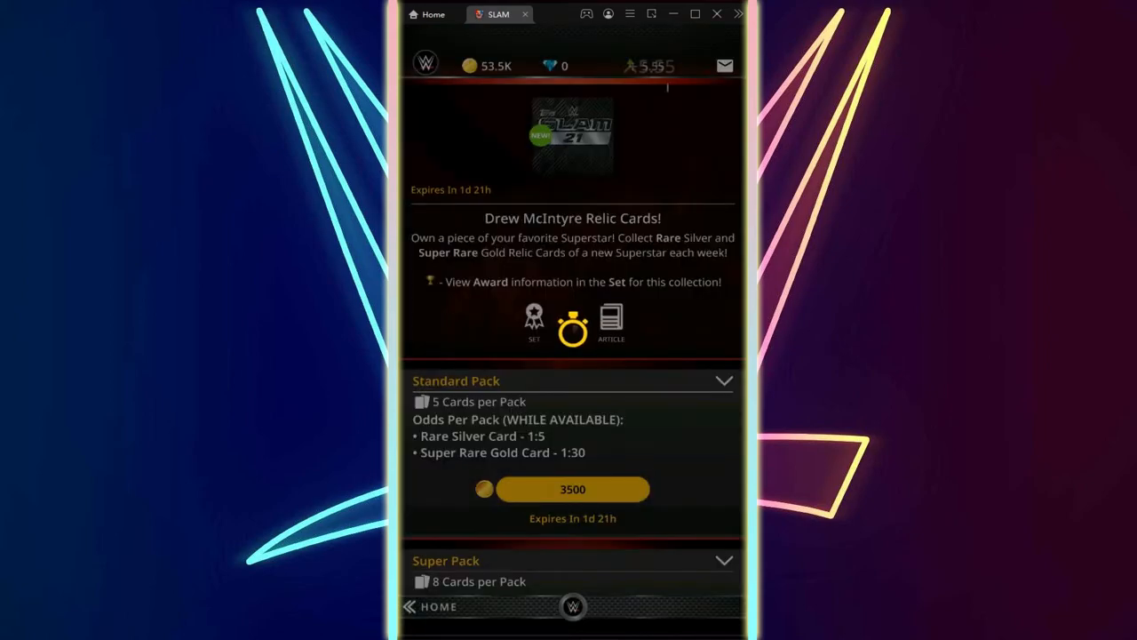
click(573, 489)
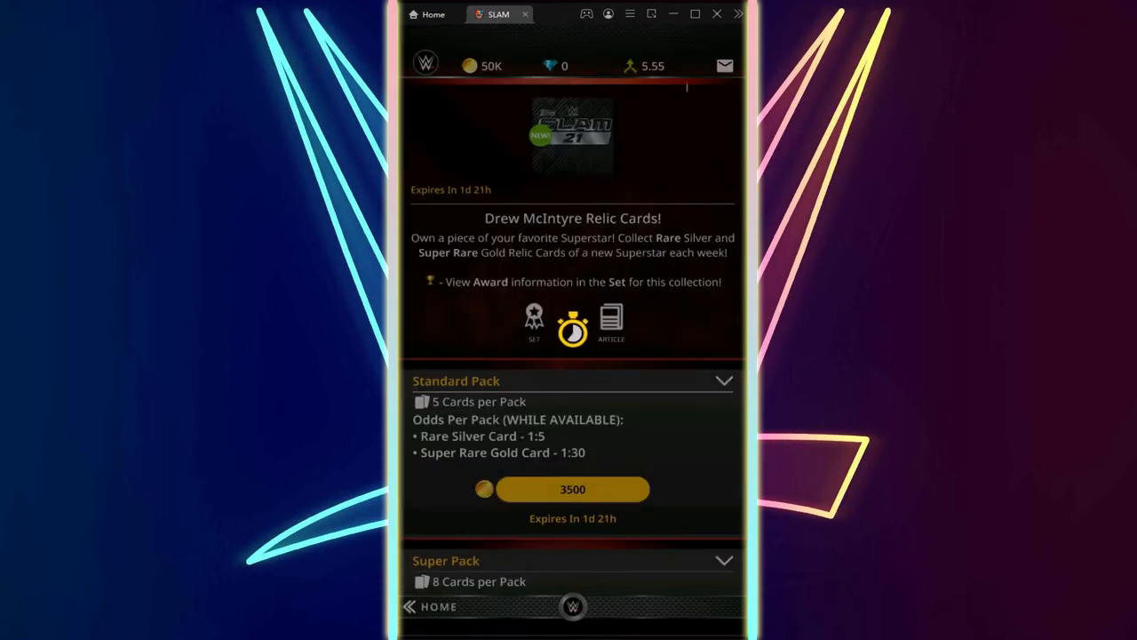
click(573, 489)
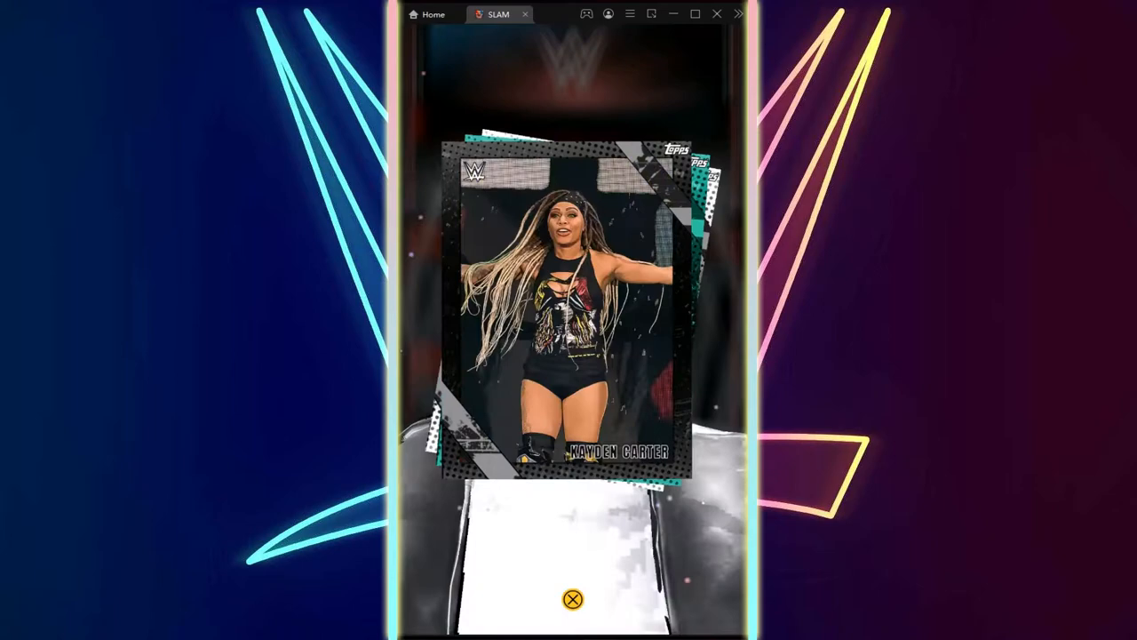
click(572, 599)
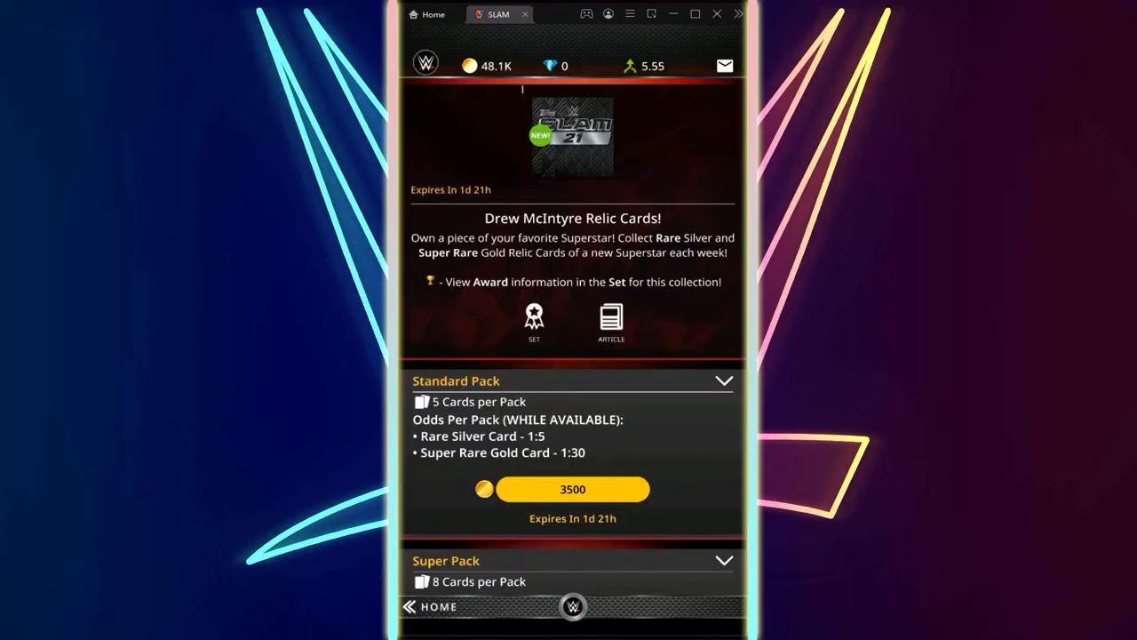
Step: Buy and confirm more Standard Packs, bringing coins down from 57K to 32.5K
click(573, 488)
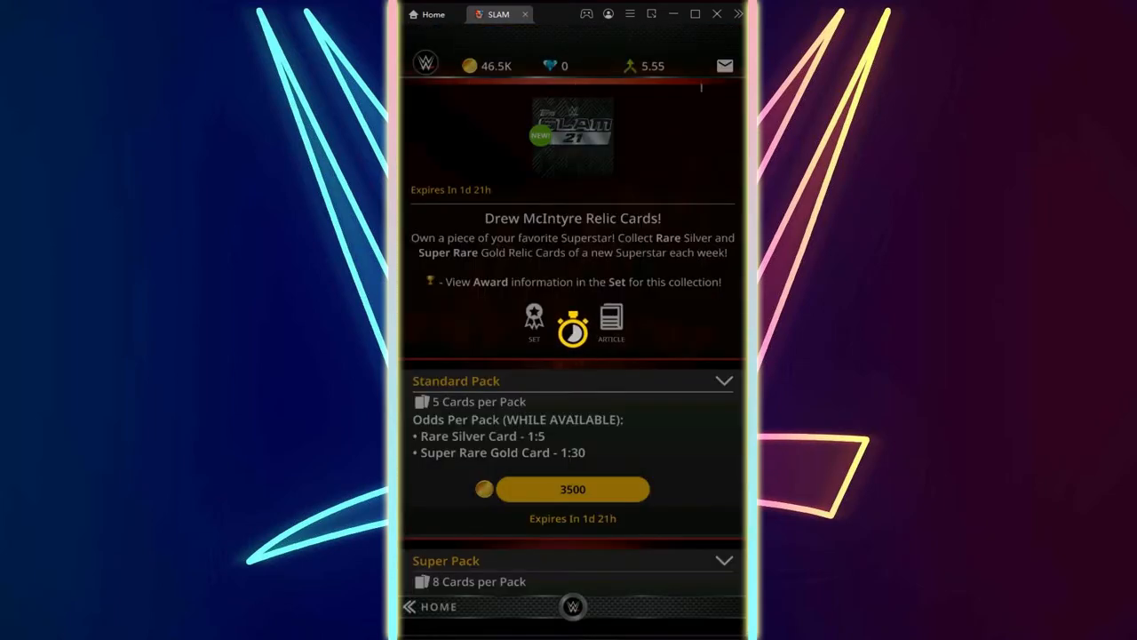
click(573, 489)
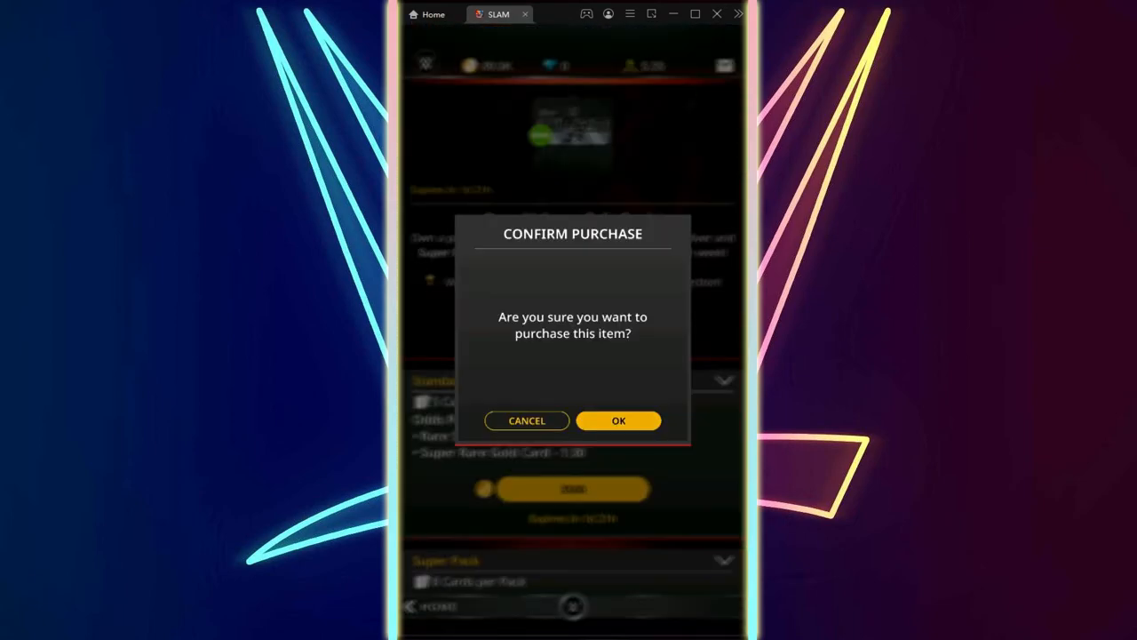
click(619, 420)
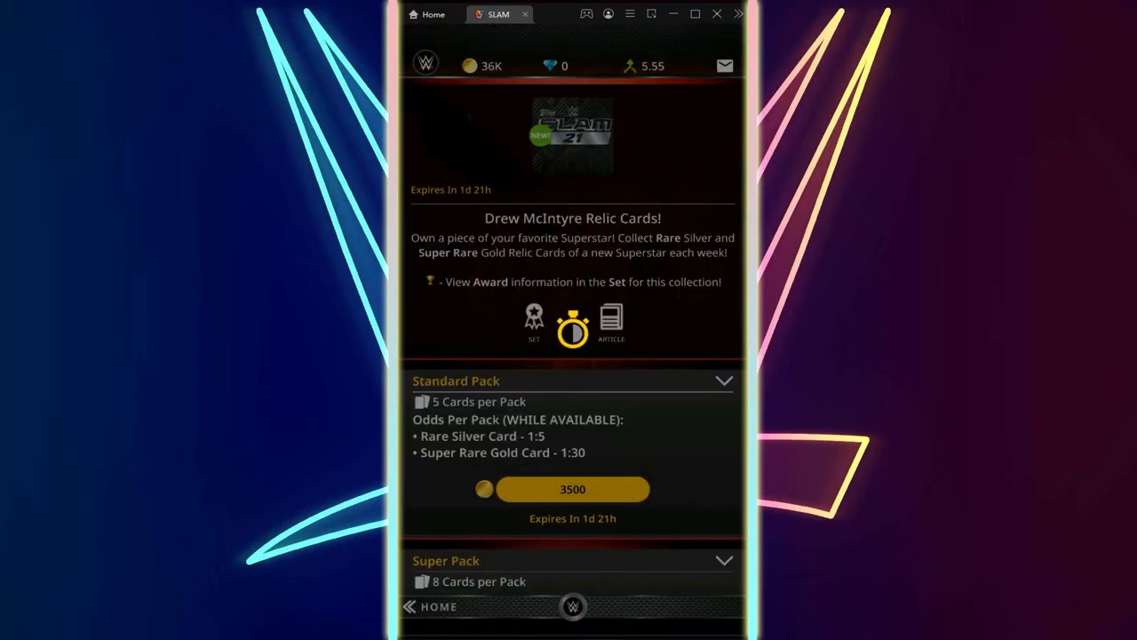
click(572, 489)
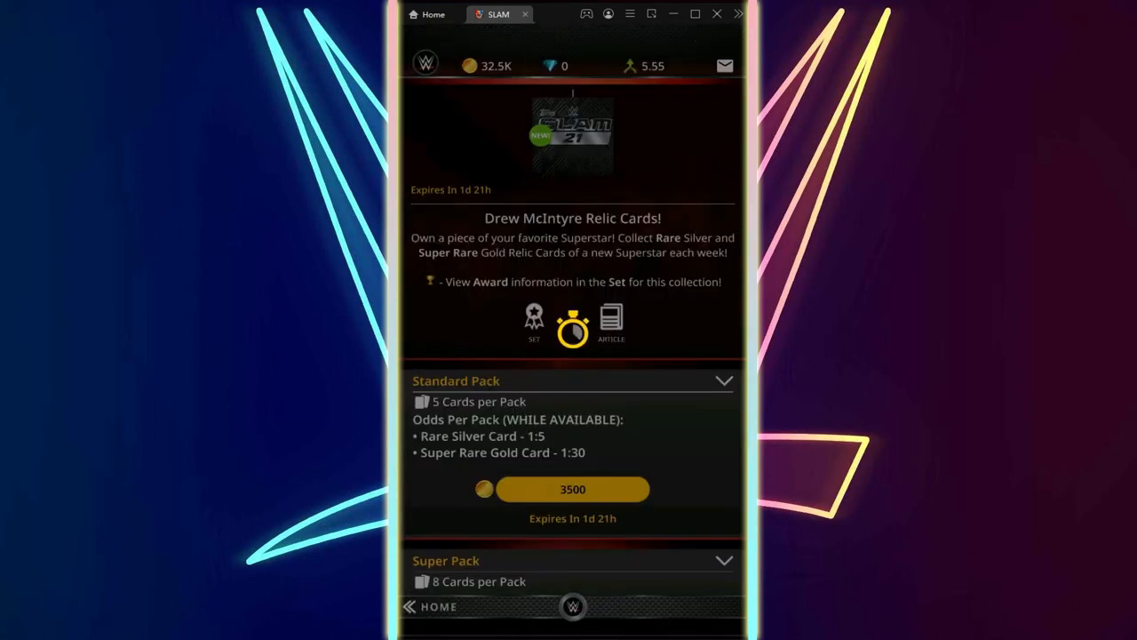
Step: Keep buying and opening 3500-coin Standard Packs, closing each reveal
click(573, 489)
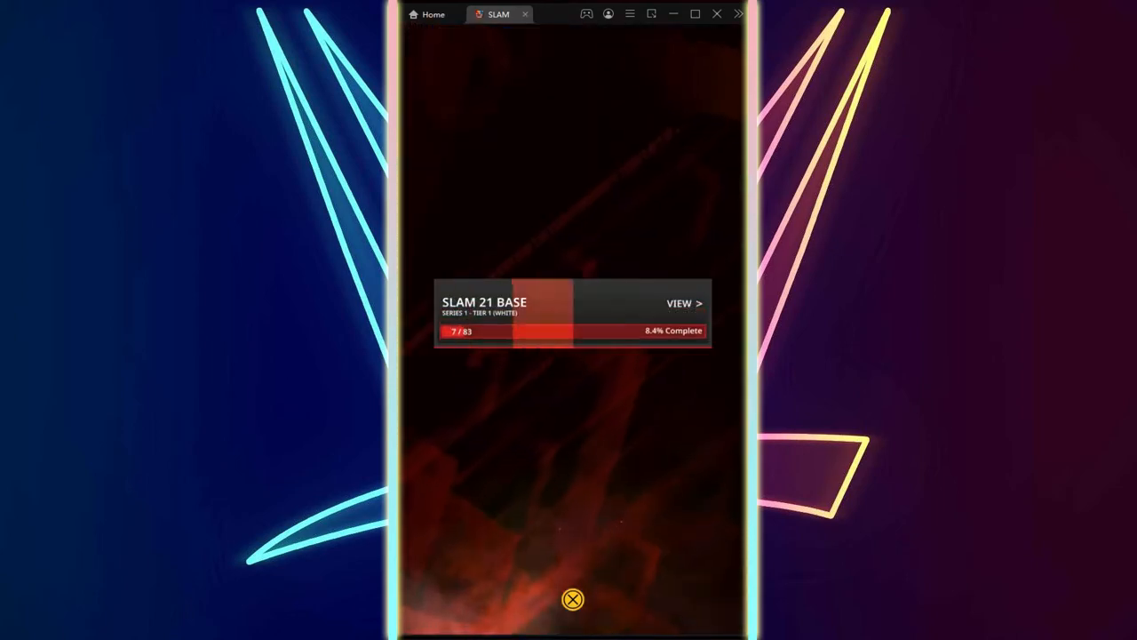
click(573, 599)
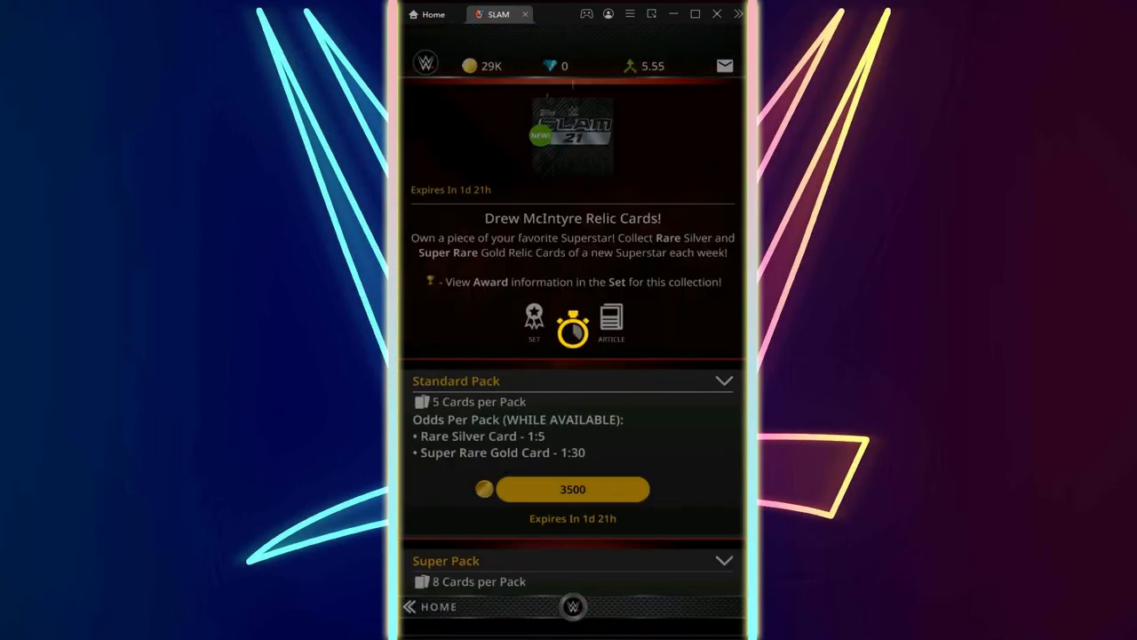
click(573, 489)
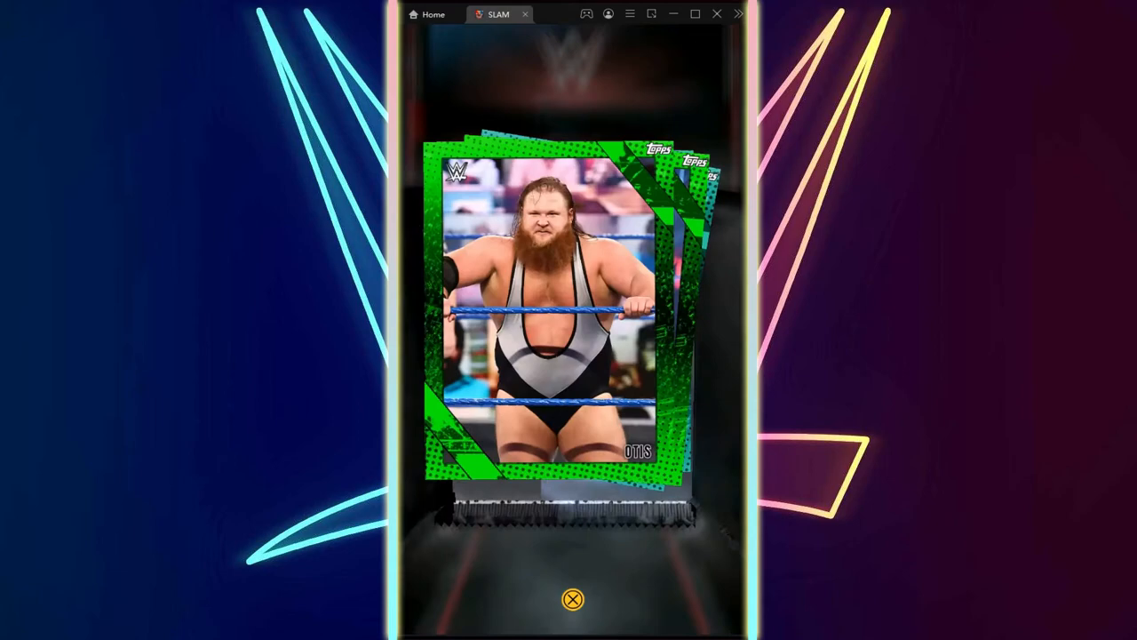
click(572, 599)
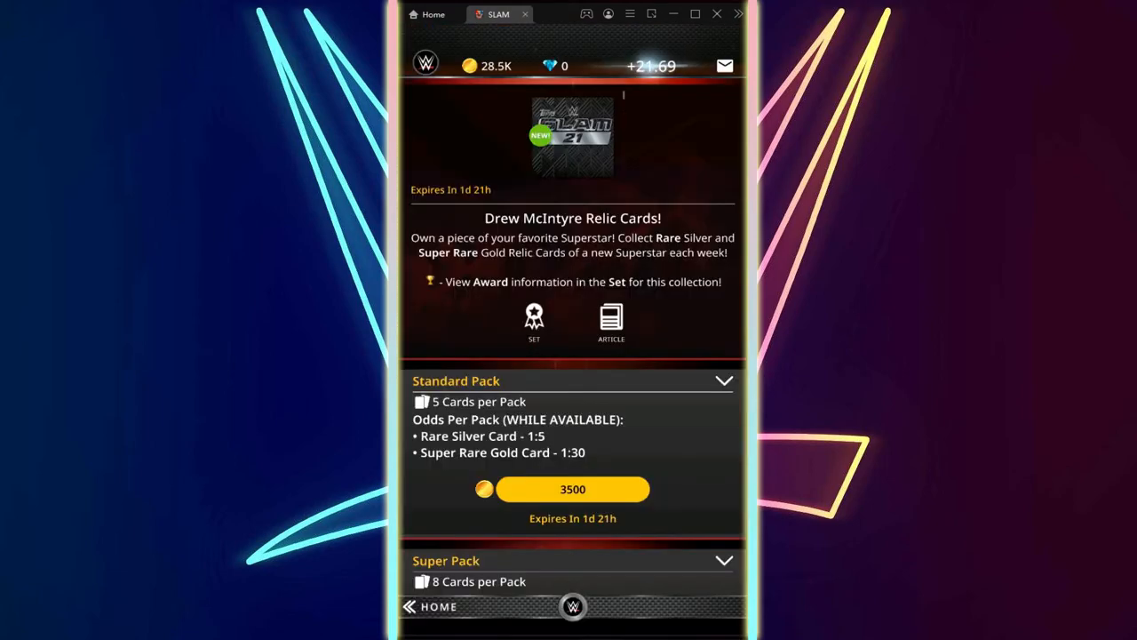
click(572, 489)
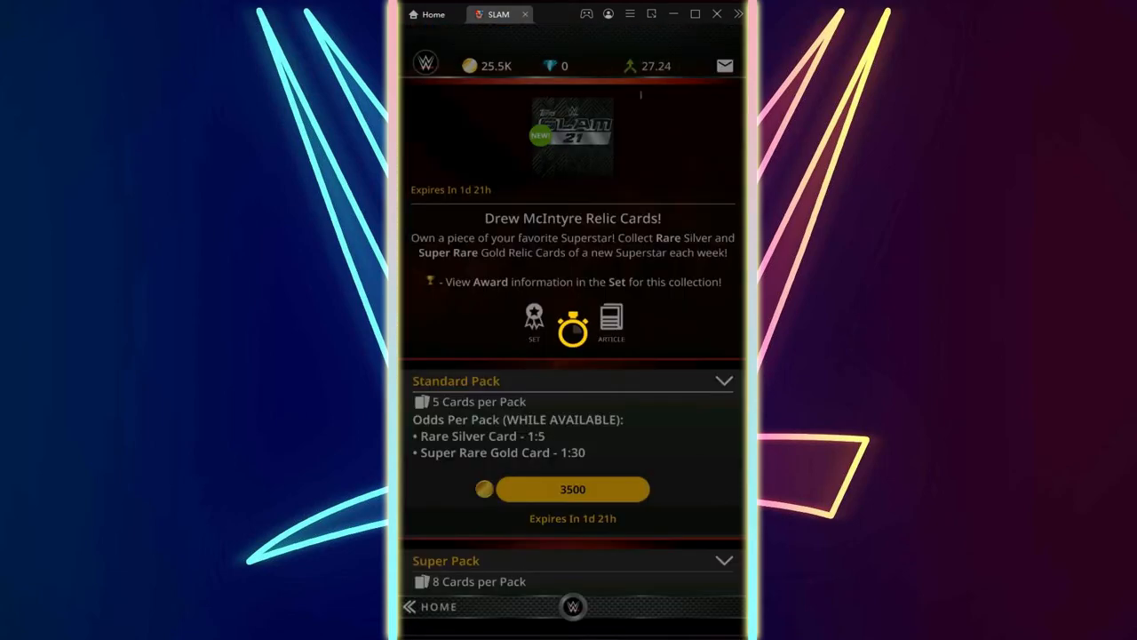
click(574, 489)
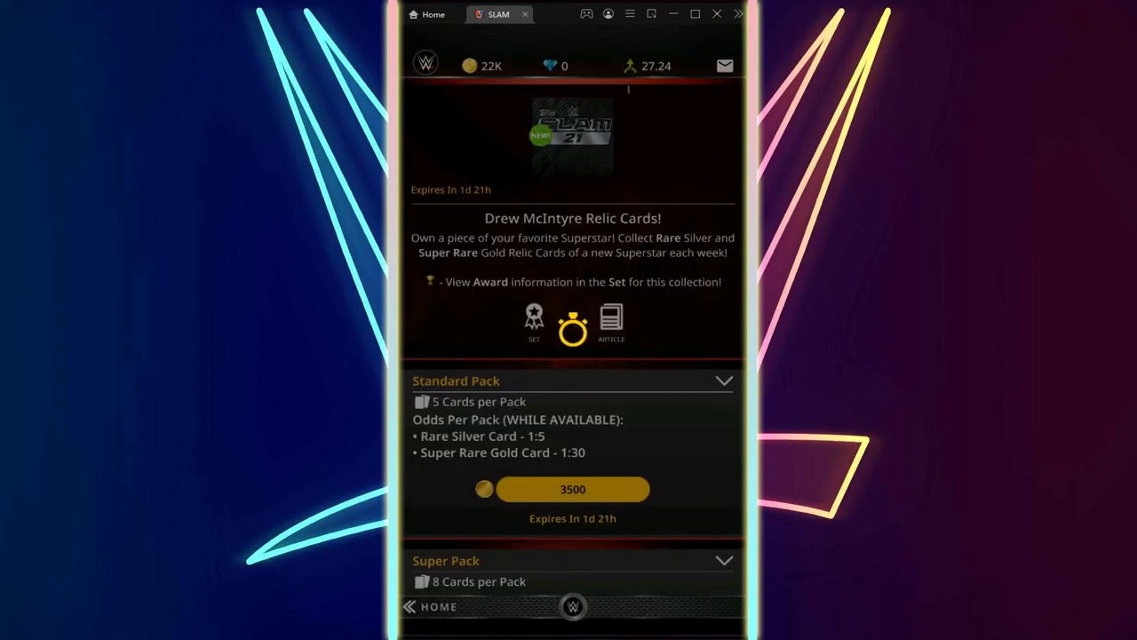
click(573, 490)
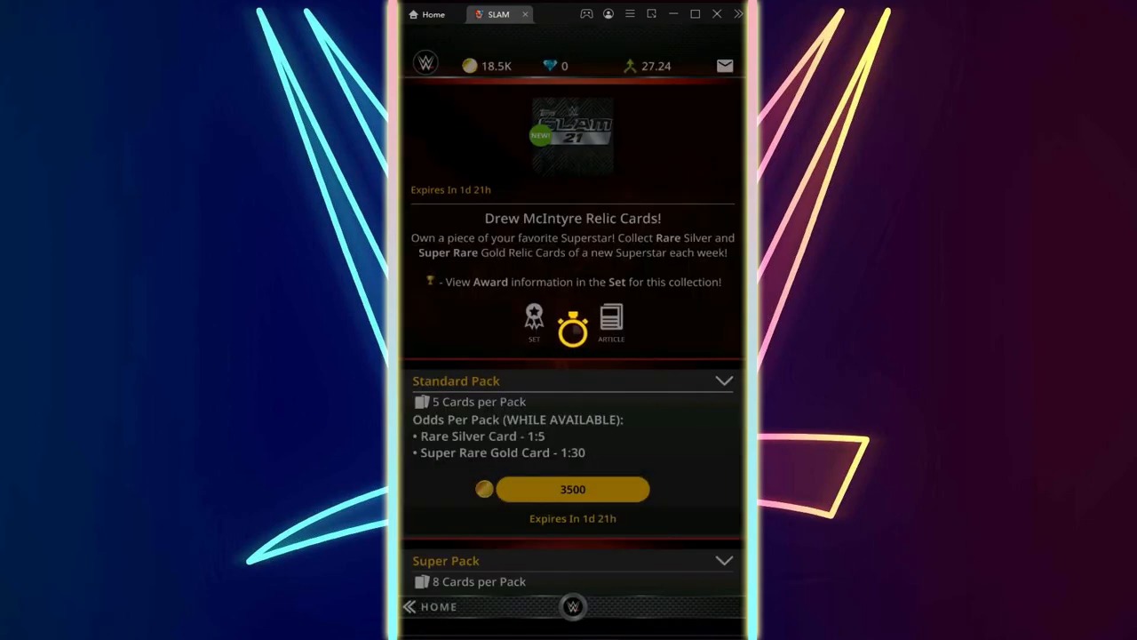
Step: Confirm further Standard Pack purchases until the account is down to 1K coins
click(572, 488)
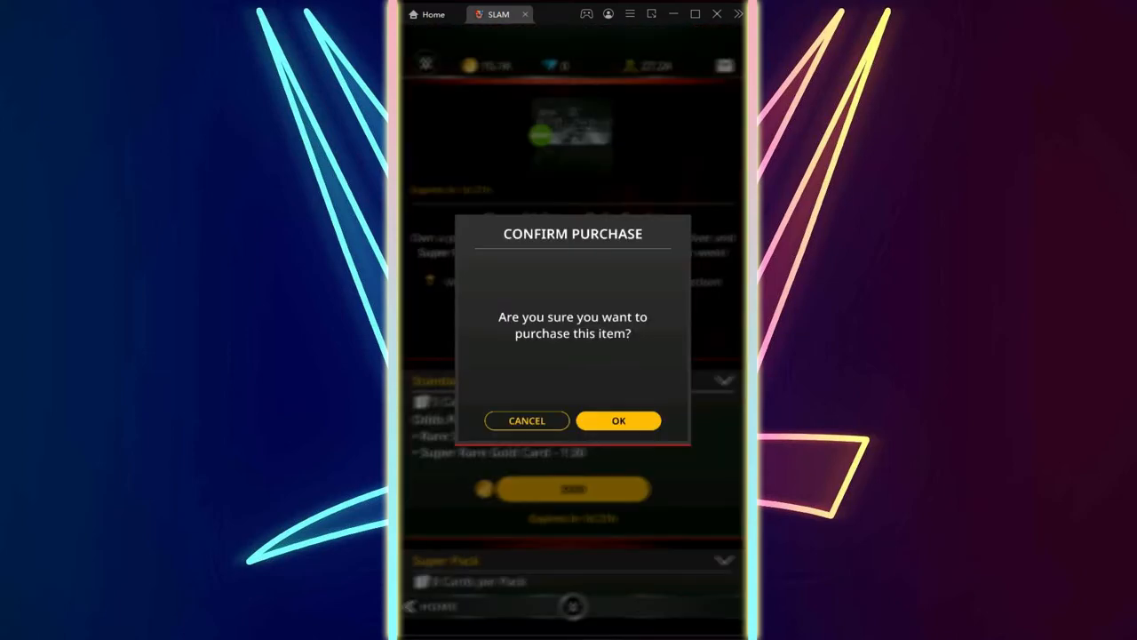
click(618, 420)
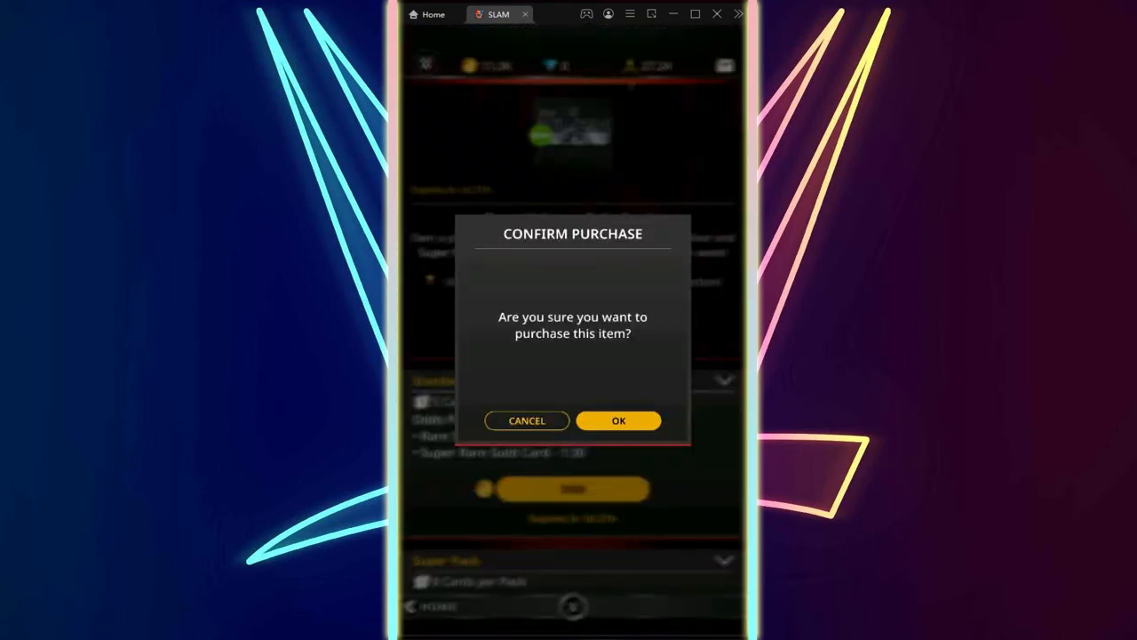
click(619, 421)
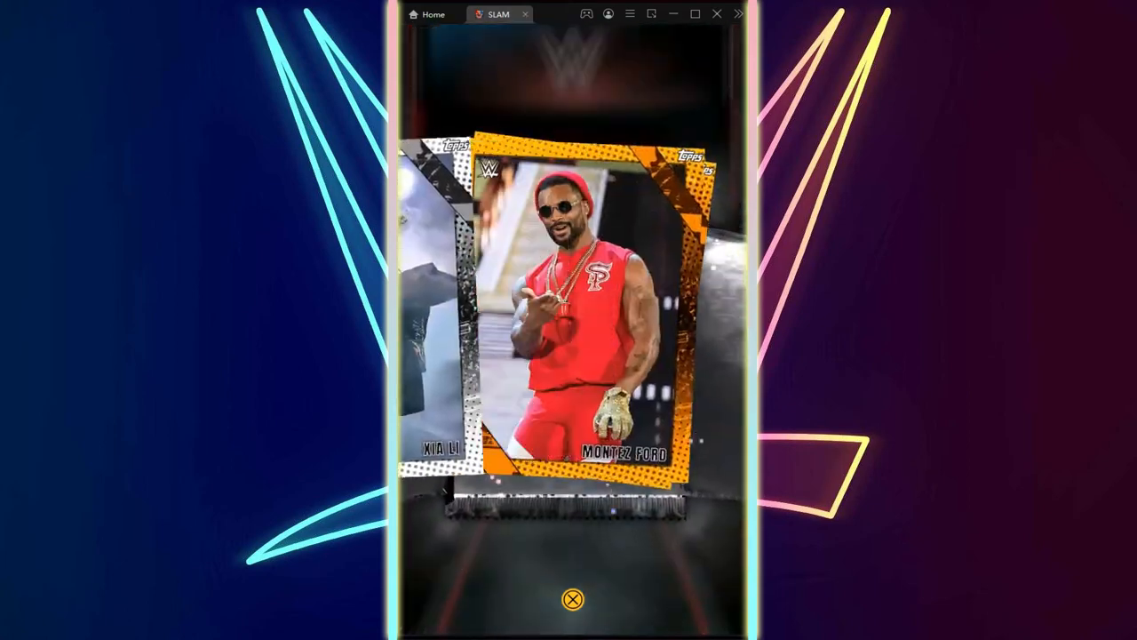
click(573, 598)
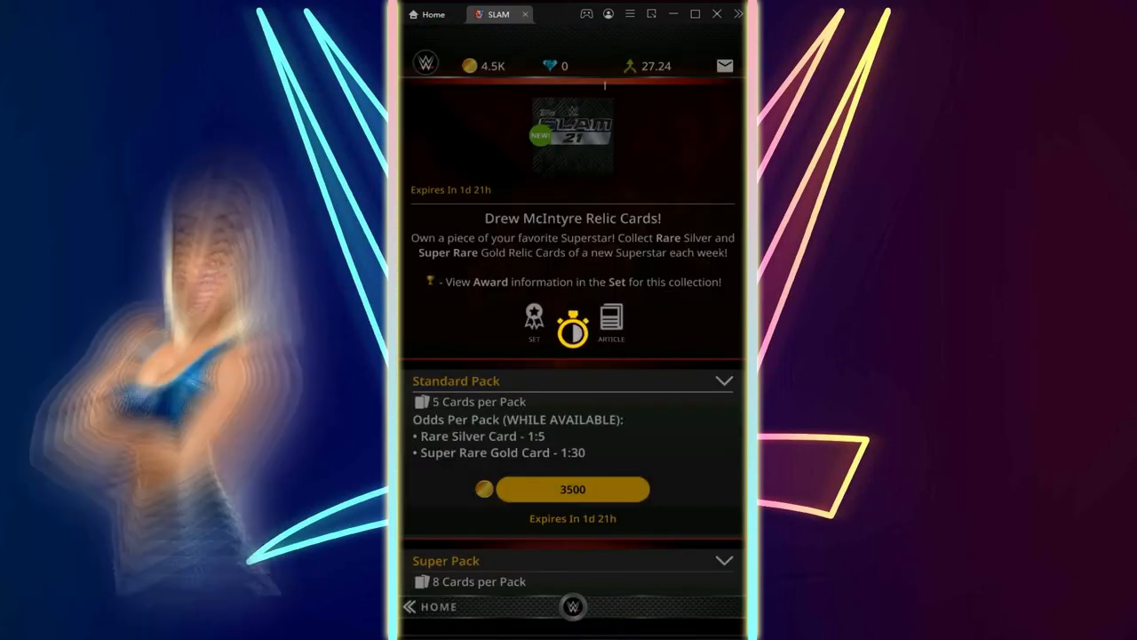
click(572, 489)
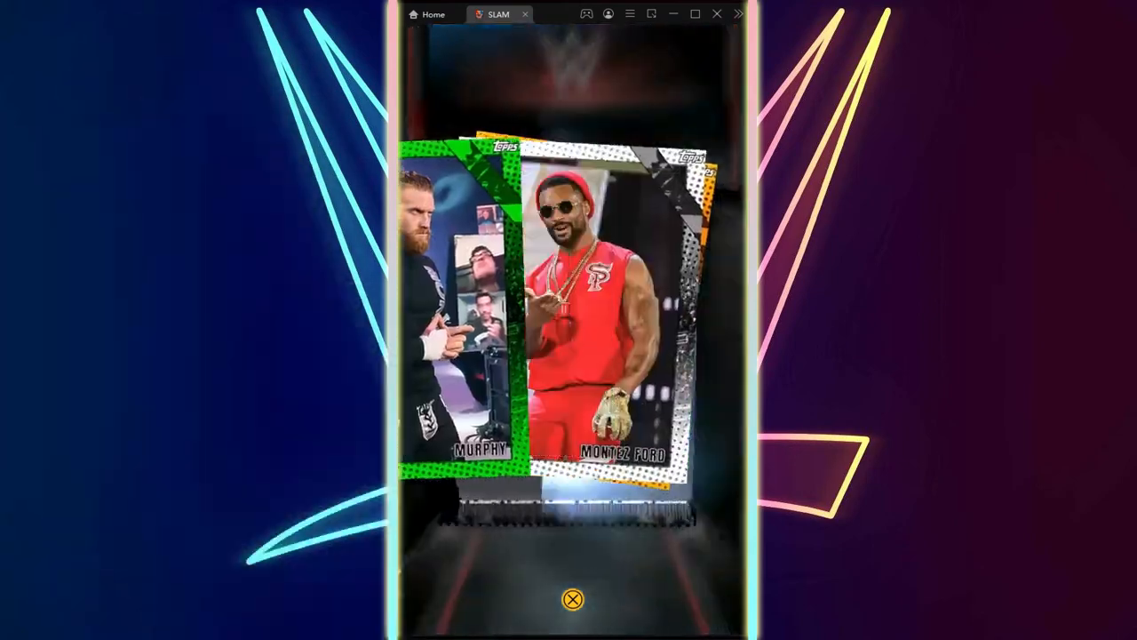
click(573, 599)
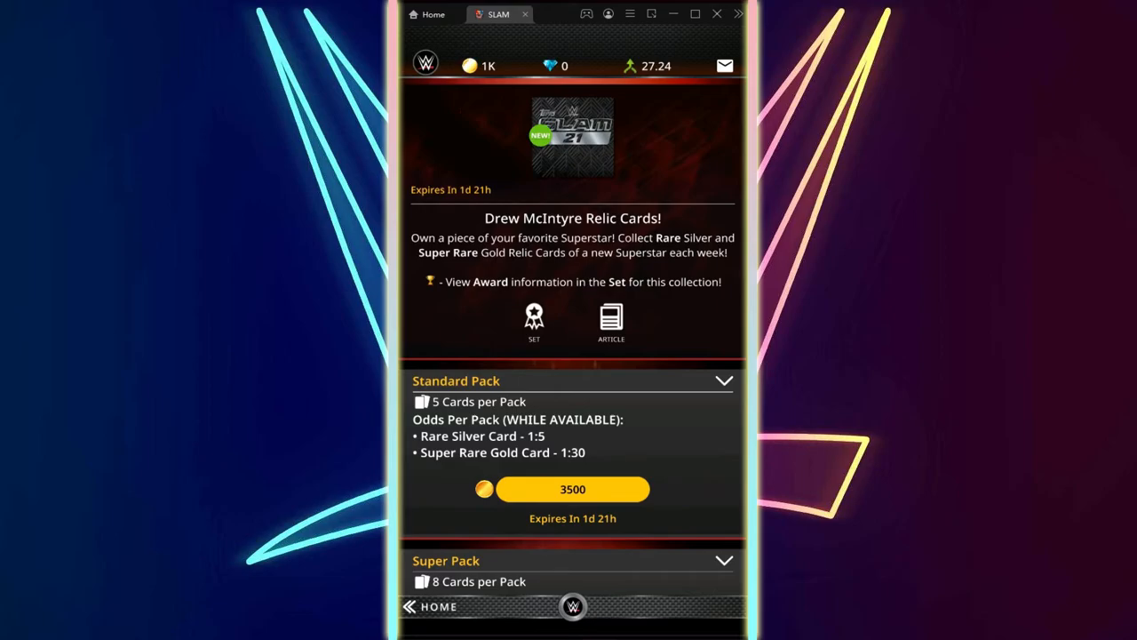
Step: Buy one last Standard Pack, view the Rare silver Drew McIntyre relic (count 5), and switch to the second account with 61K coins
click(573, 488)
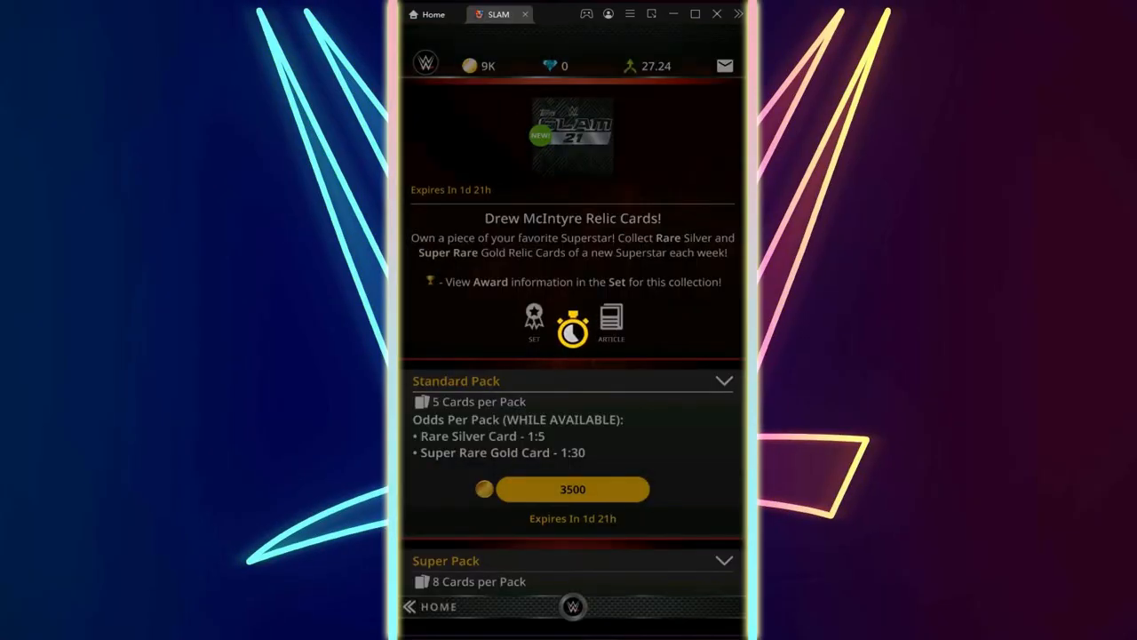
click(573, 489)
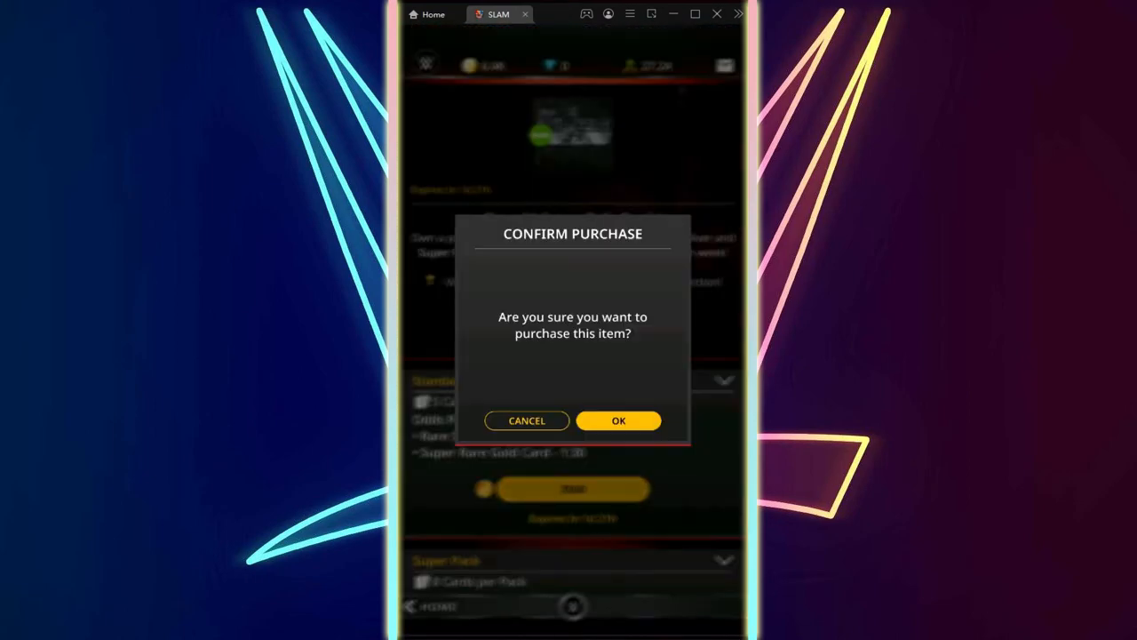
click(618, 421)
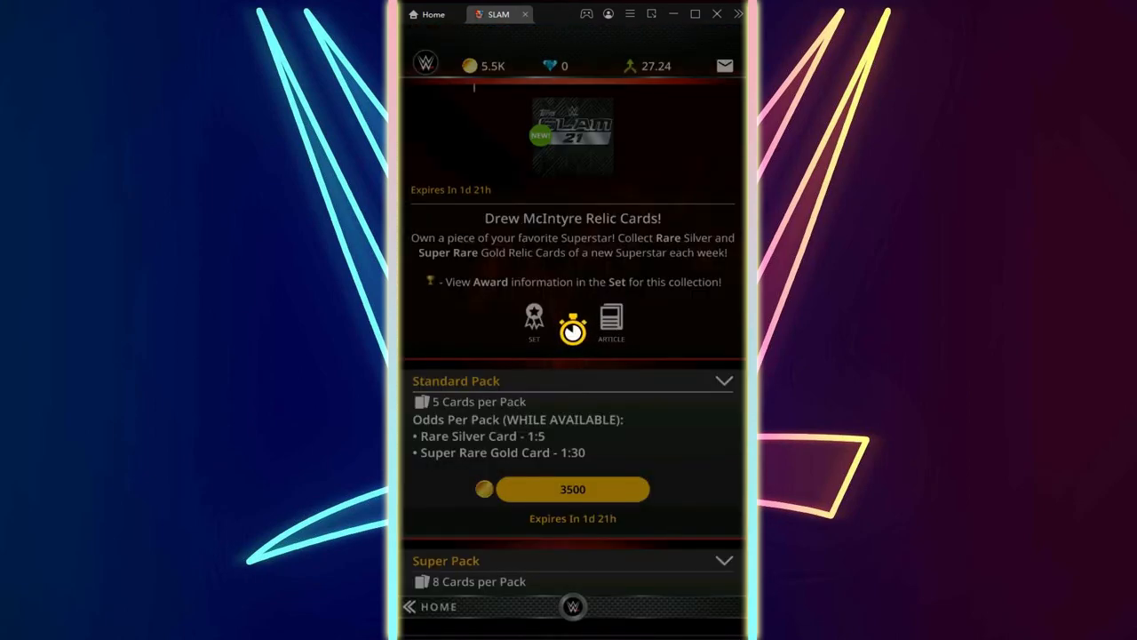
click(573, 488)
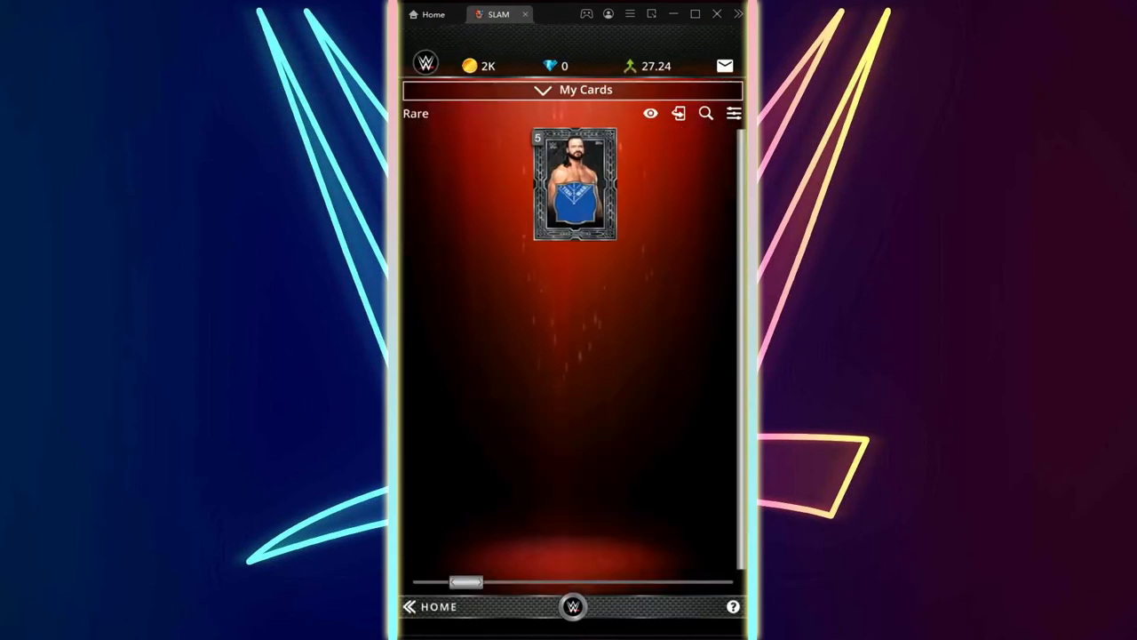
scroll(left, 3)
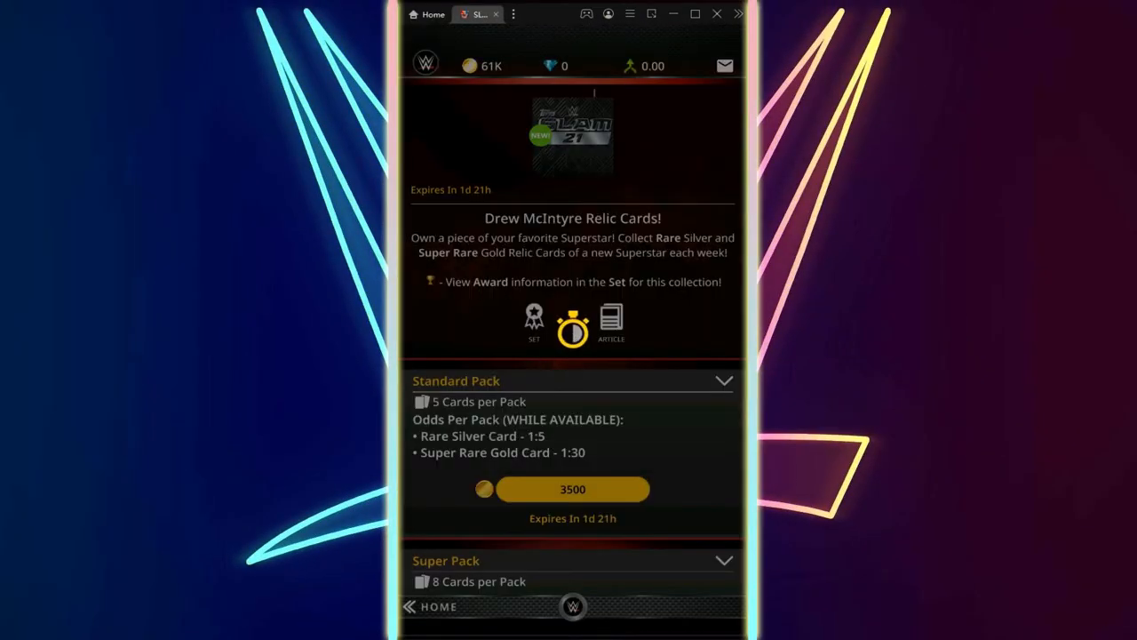
Step: Buy Standard Packs on the second account until coins fall from 61K to 5K
click(572, 489)
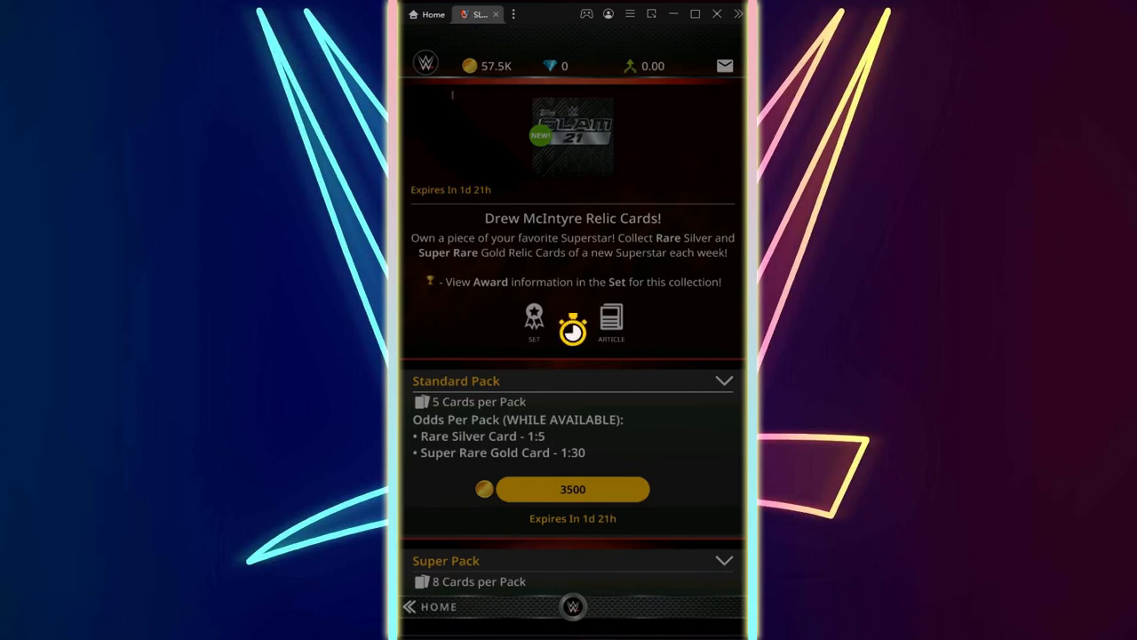
click(573, 488)
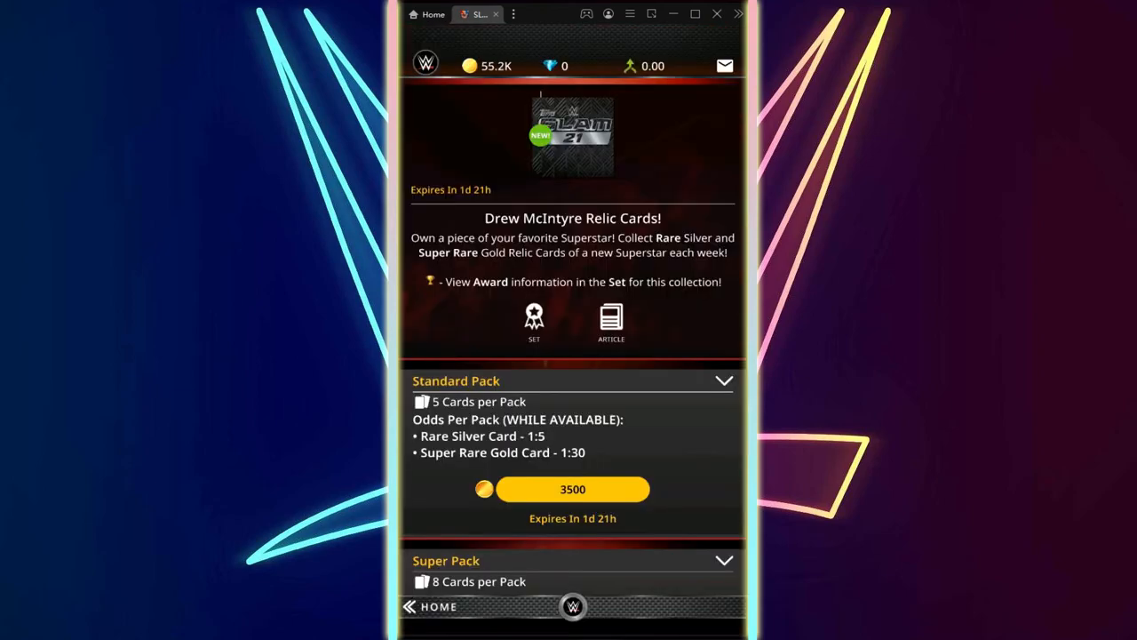
click(573, 489)
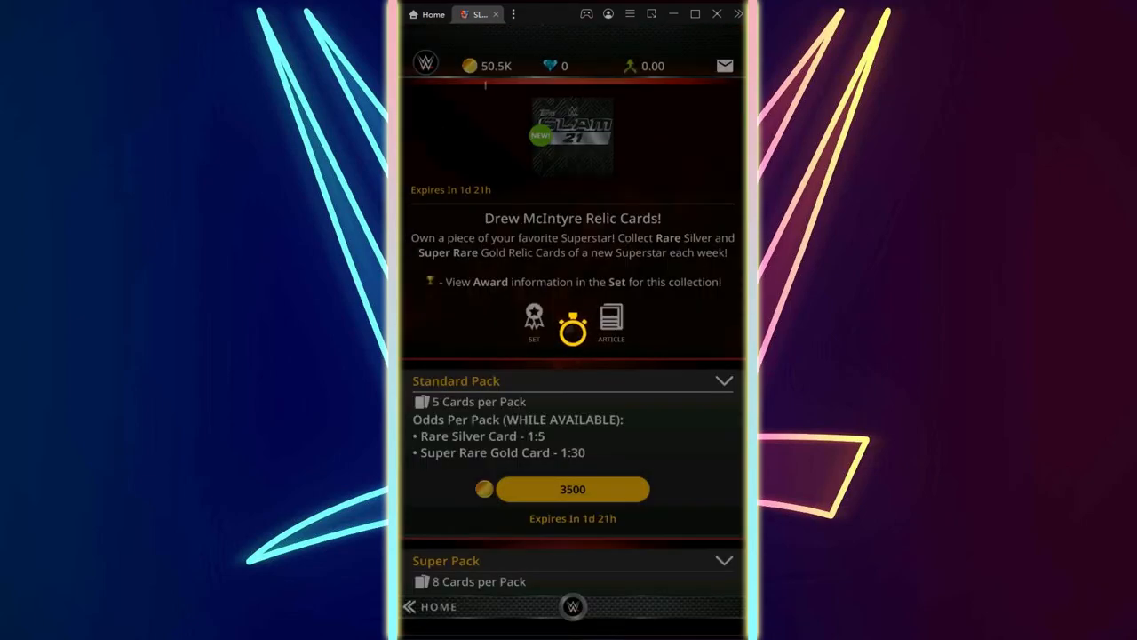
click(534, 322)
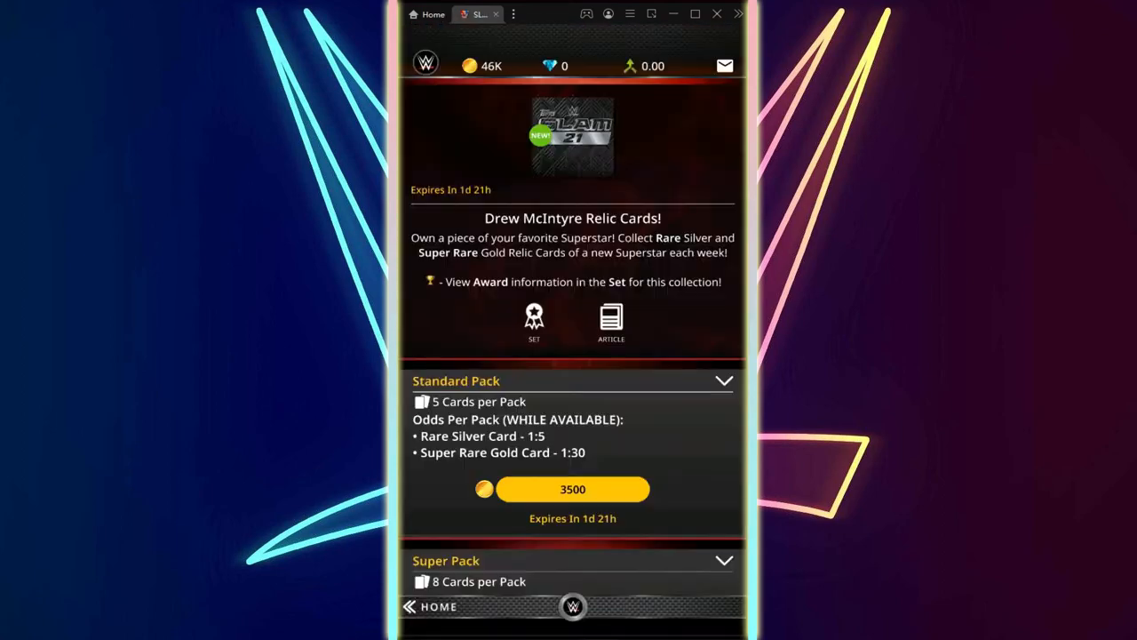
click(572, 489)
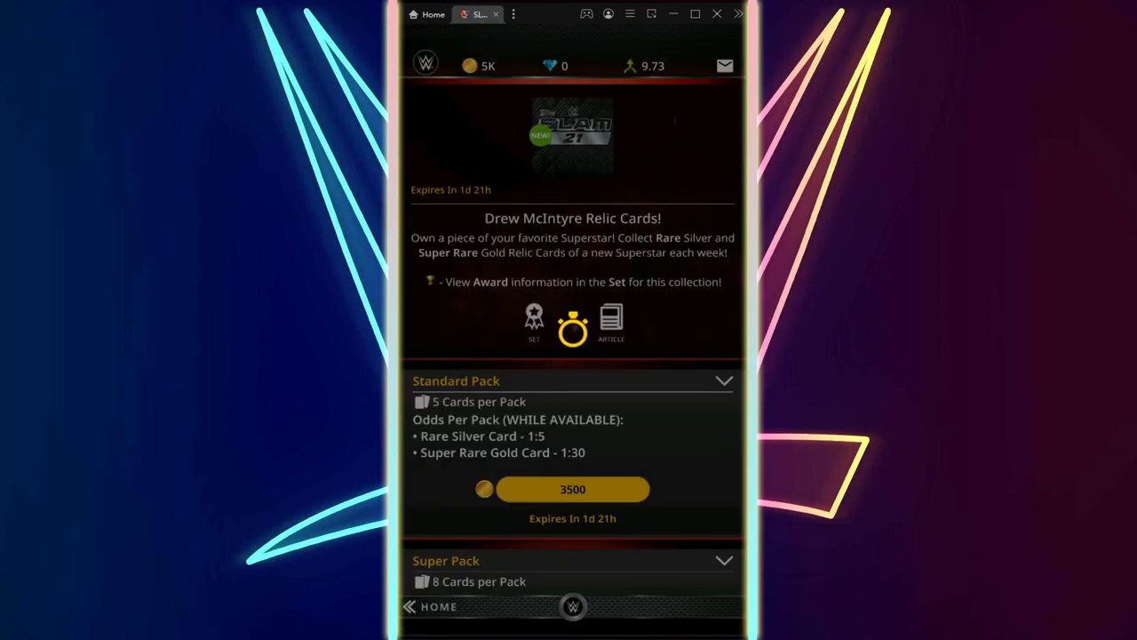
Step: Spend the last coins on a Standard Pack, then view the Rare Drew McIntyre relic (count 5) in My Cards
click(534, 321)
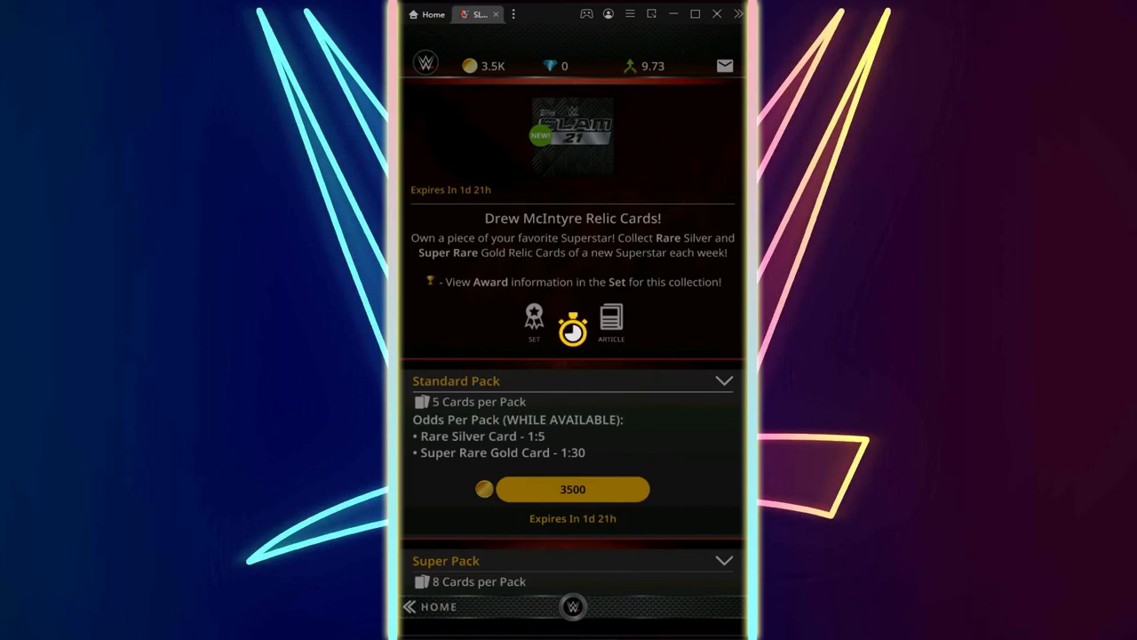
click(572, 488)
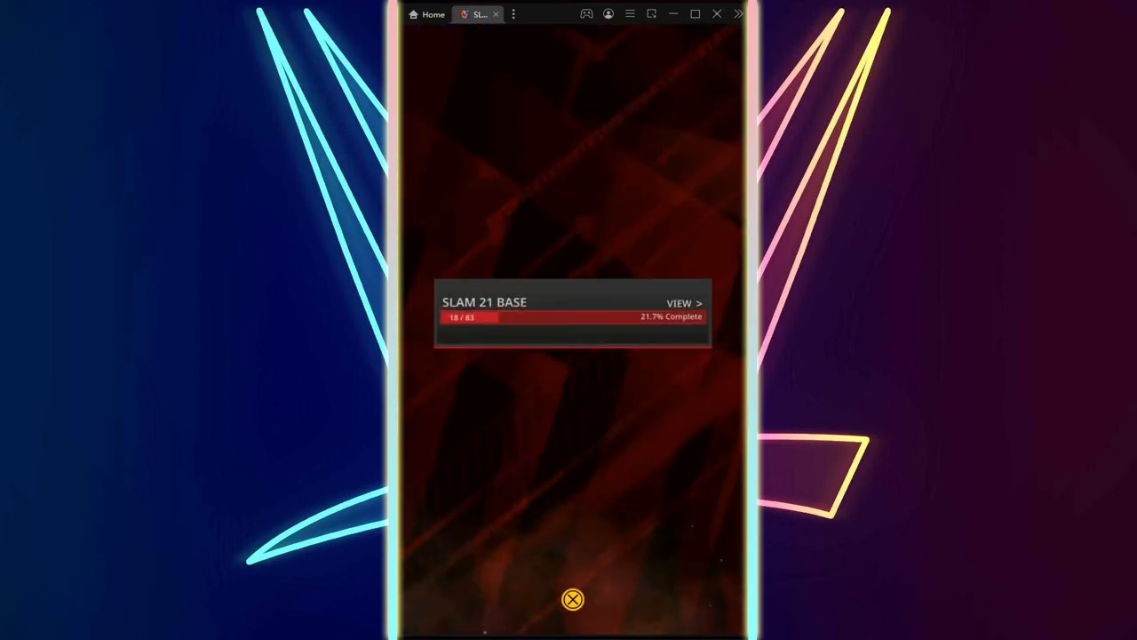
click(573, 598)
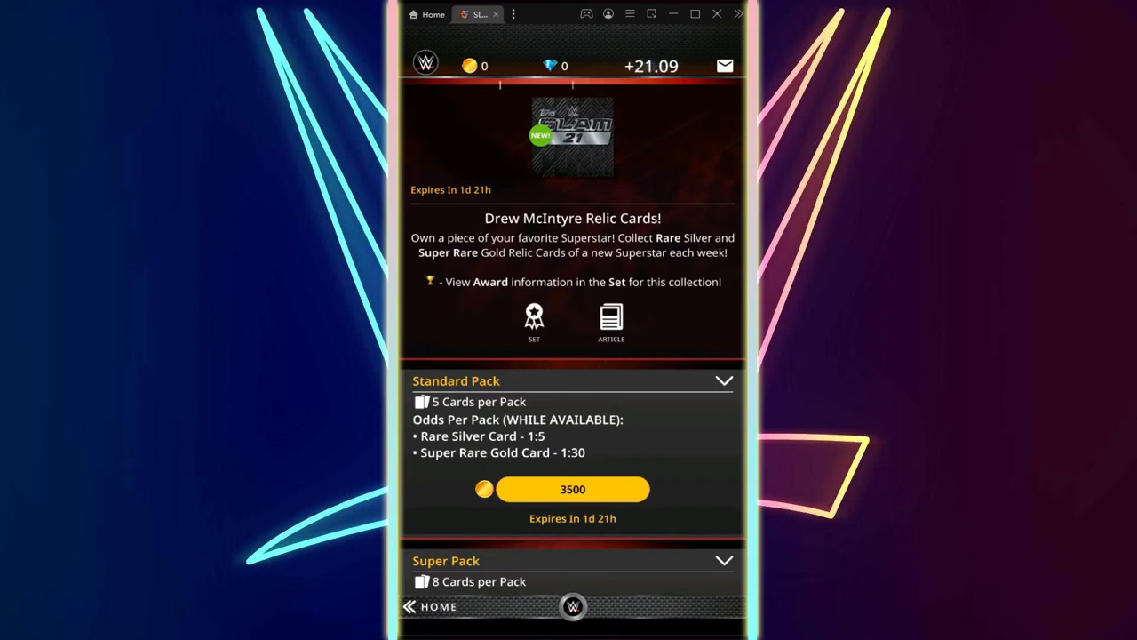
click(438, 606)
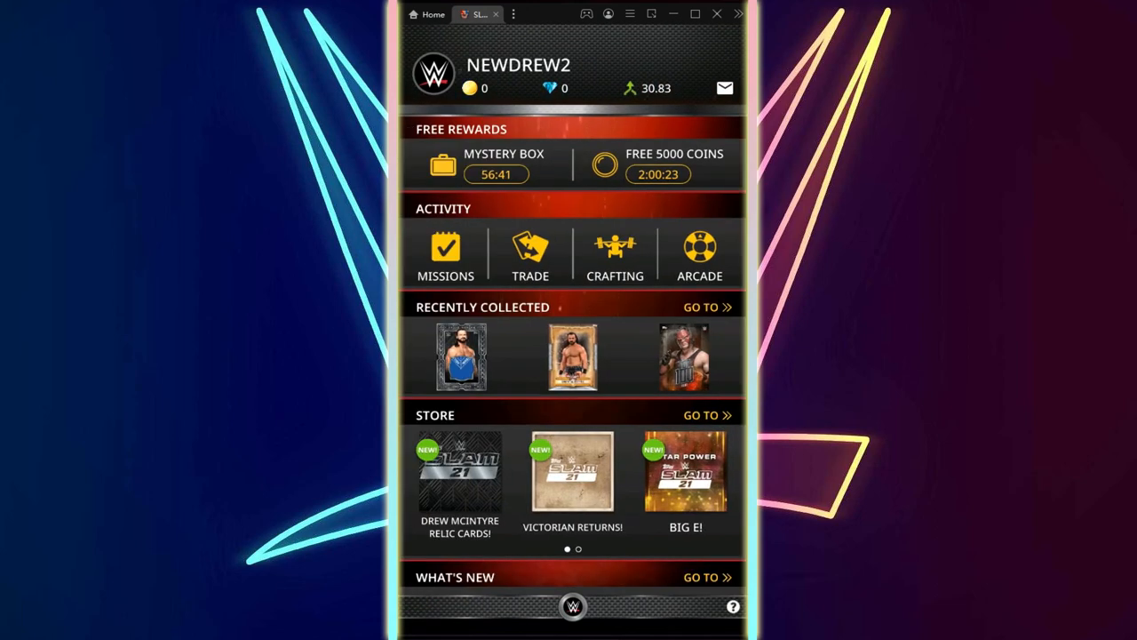
click(462, 357)
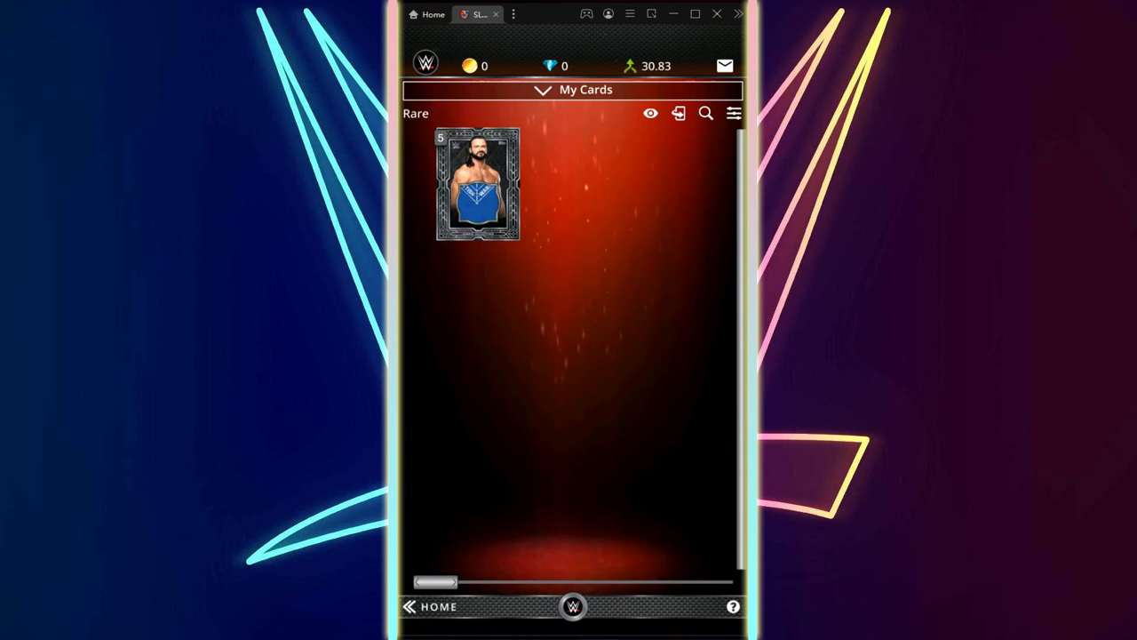